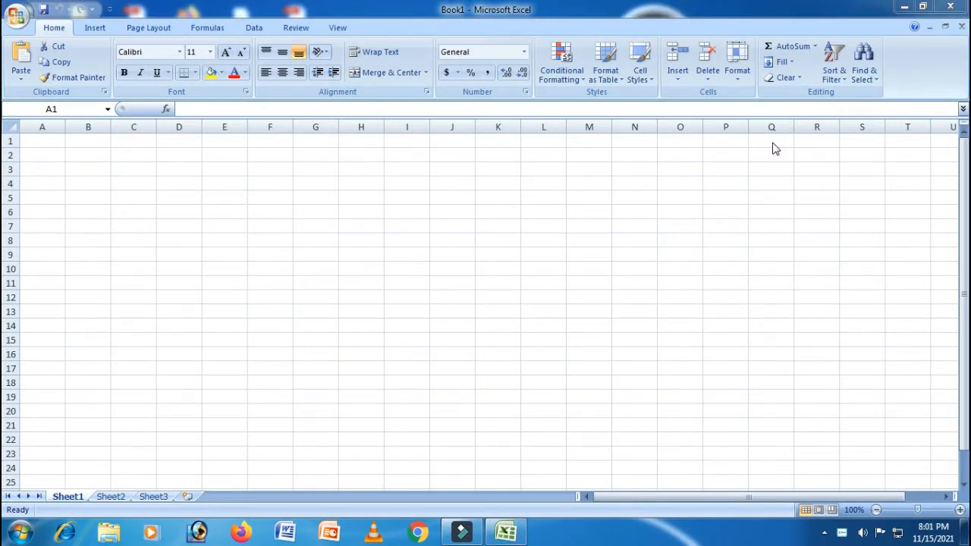
{"action": "mouse_move", "coordinate": [766, 140]}
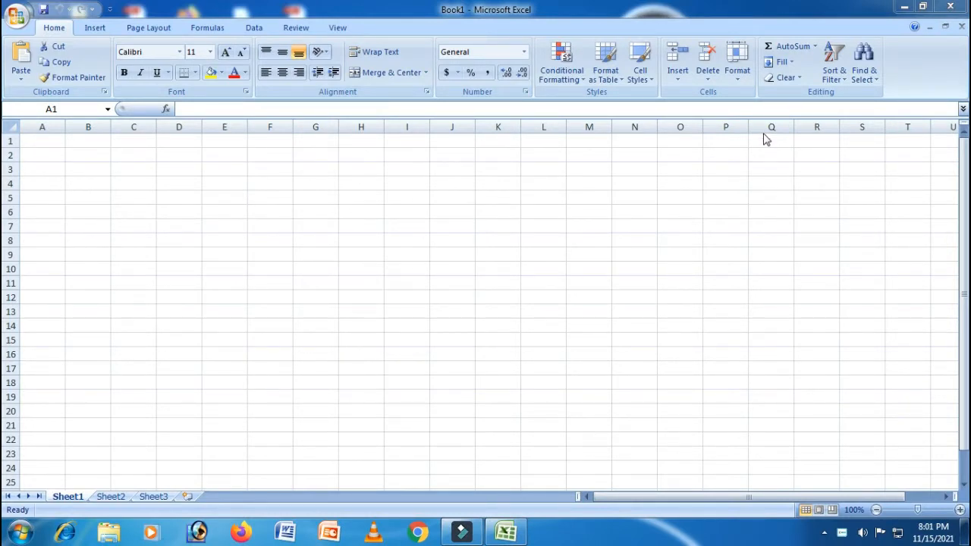
{"action": "mouse_move", "coordinate": [220, 154]}
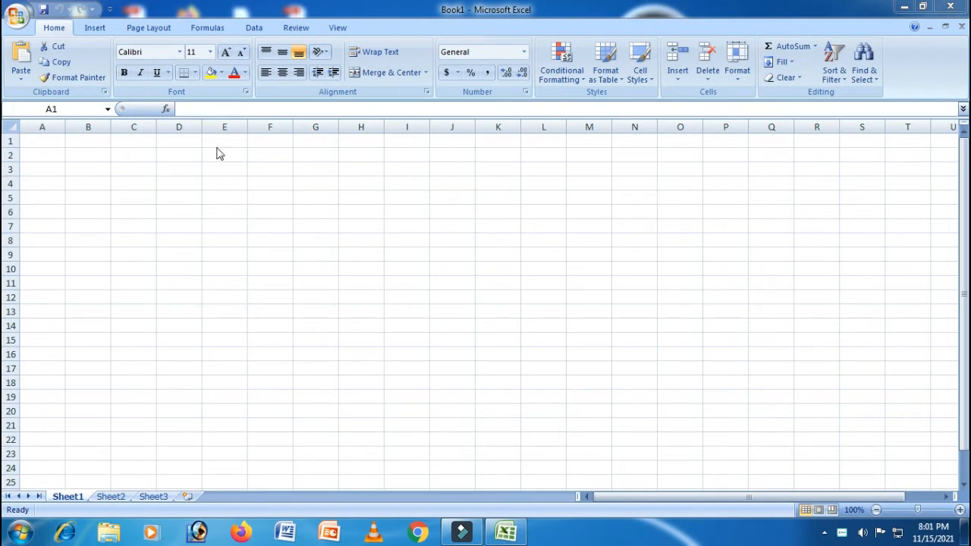
{"action": "mouse_move", "coordinate": [486, 283]}
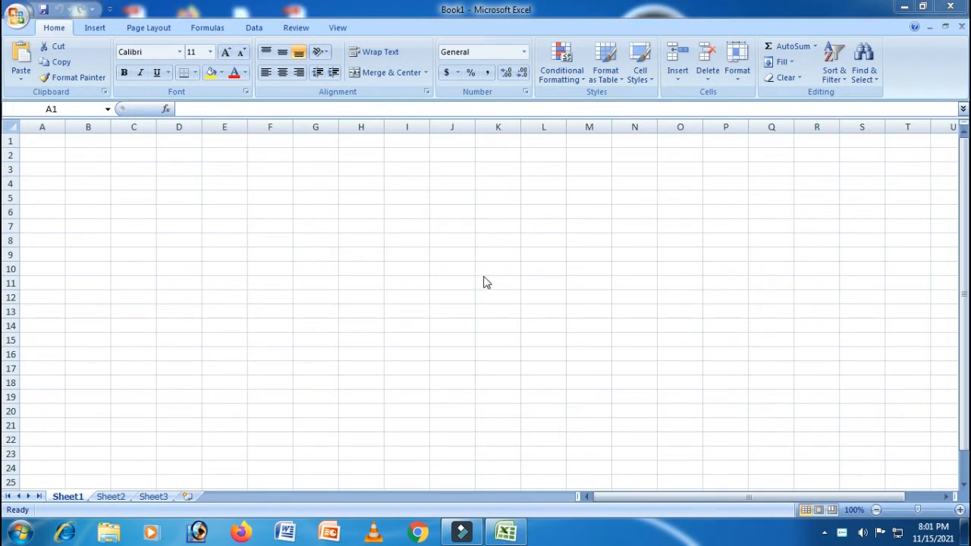
{"action": "mouse_move", "coordinate": [53, 214]}
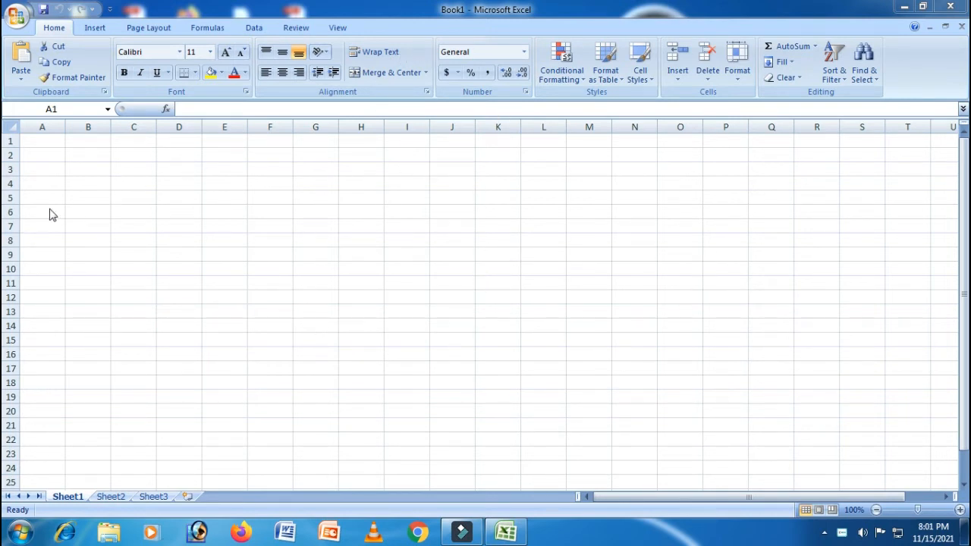
{"action": "mouse_move", "coordinate": [63, 219]}
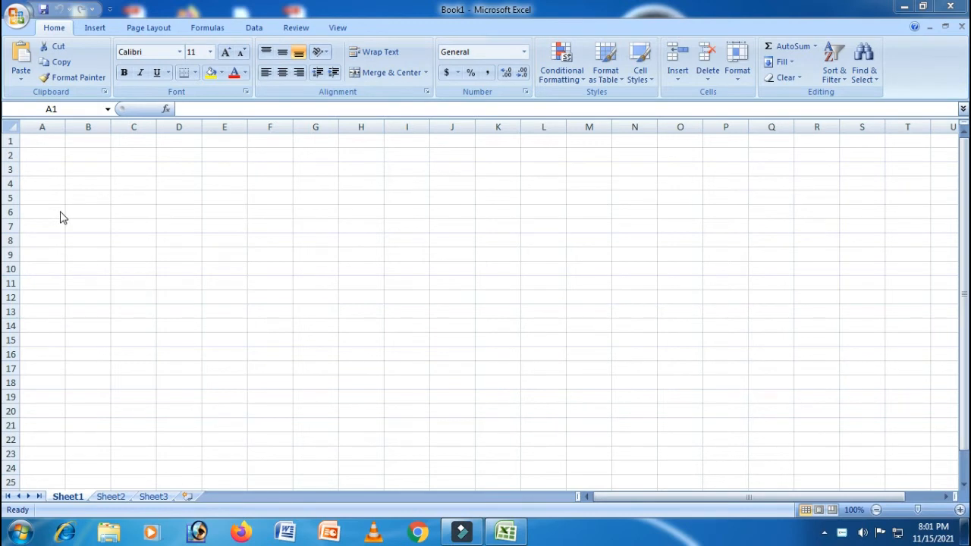
{"action": "mouse_move", "coordinate": [85, 211]}
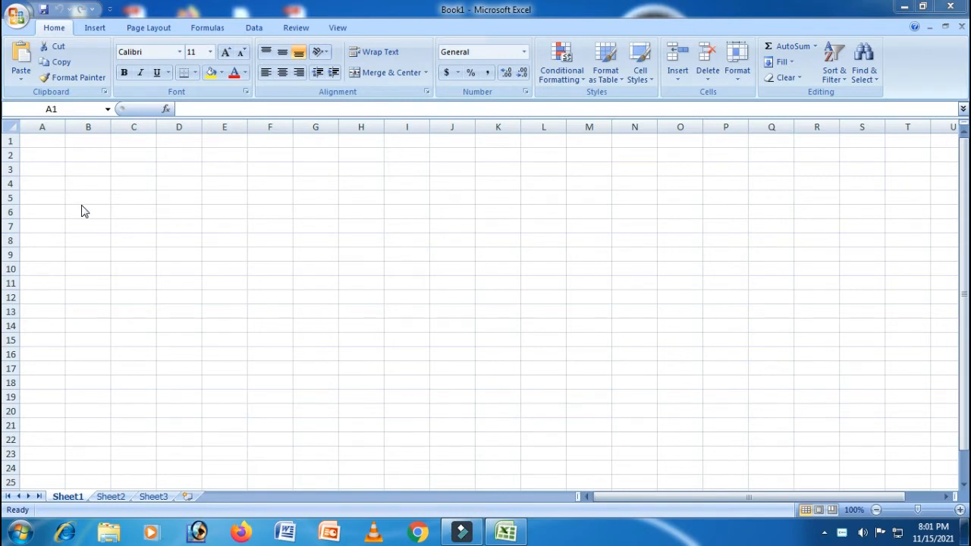
{"action": "mouse_move", "coordinate": [322, 455]}
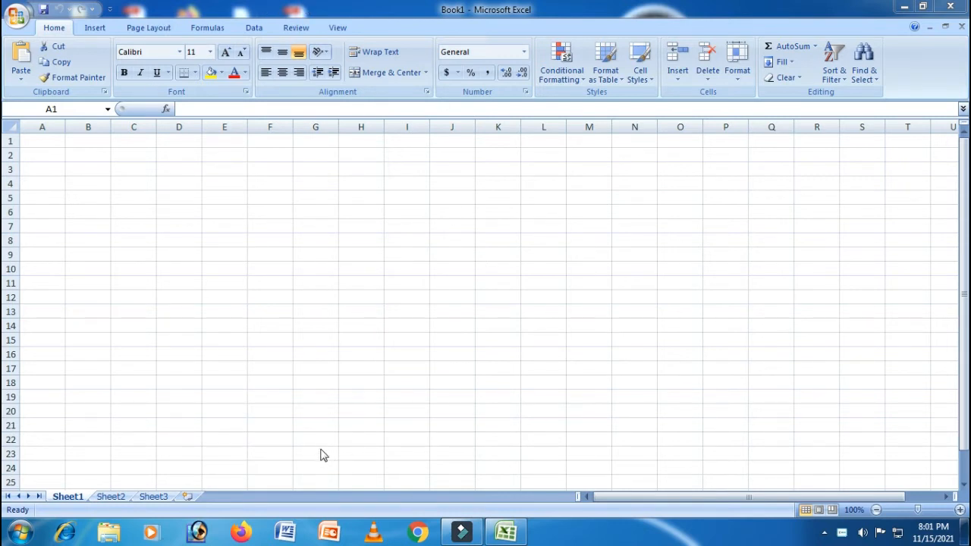
{"action": "mouse_move", "coordinate": [318, 449]}
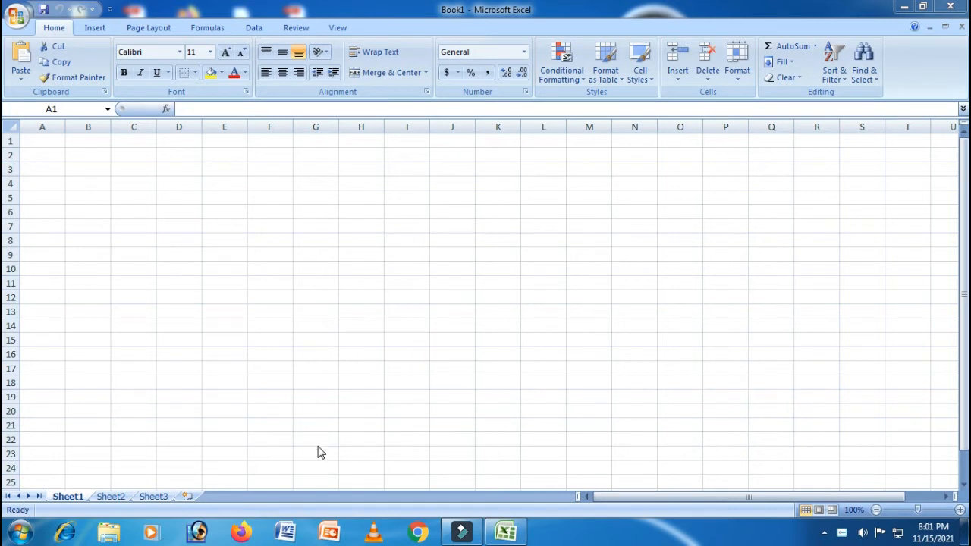
{"action": "mouse_move", "coordinate": [319, 456]}
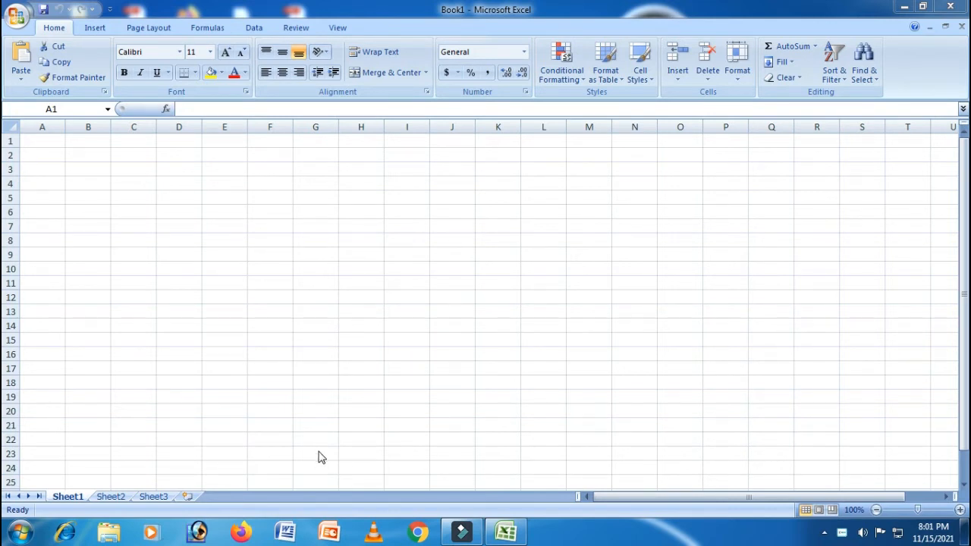
{"action": "mouse_move", "coordinate": [303, 423]}
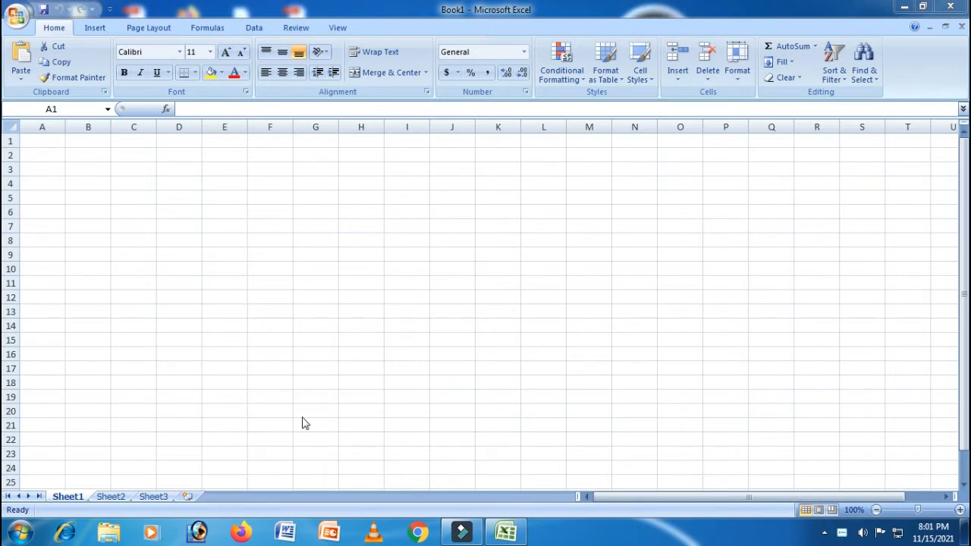
{"action": "mouse_move", "coordinate": [231, 360]}
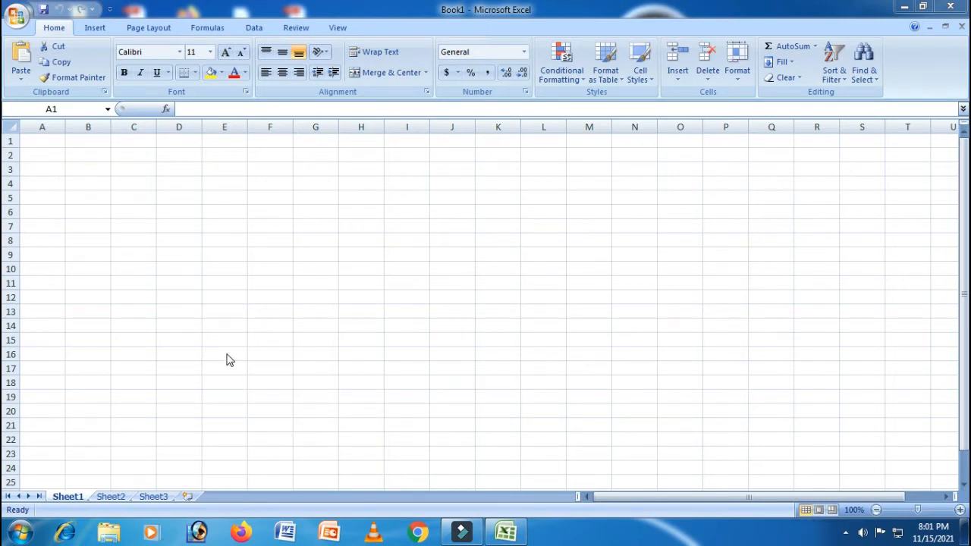
{"action": "mouse_move", "coordinate": [229, 345]}
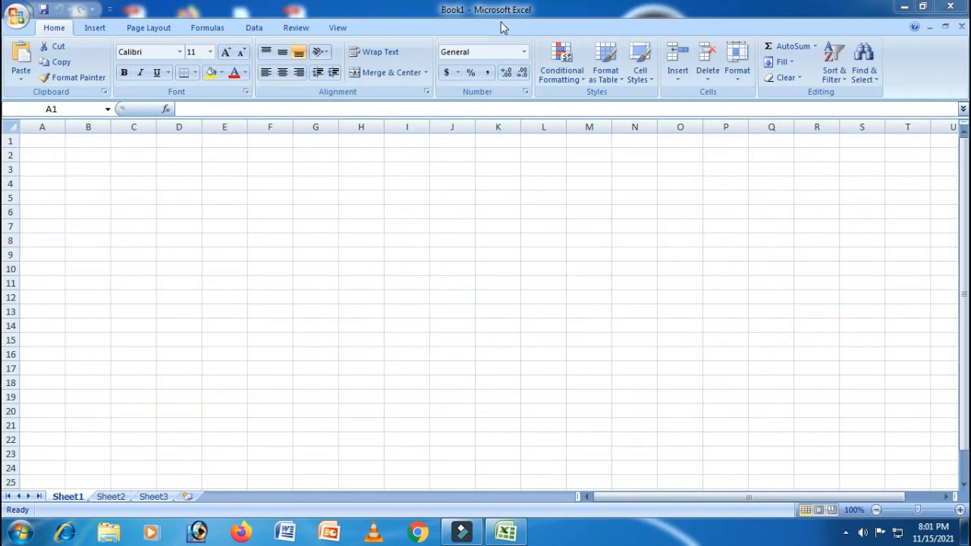
{"action": "mouse_move", "coordinate": [522, 22]}
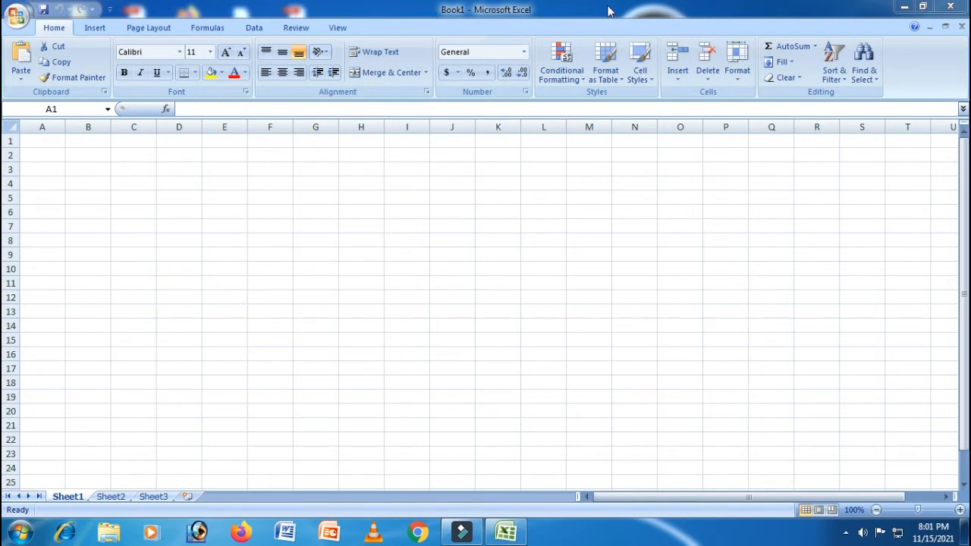
{"action": "mouse_move", "coordinate": [393, 12]}
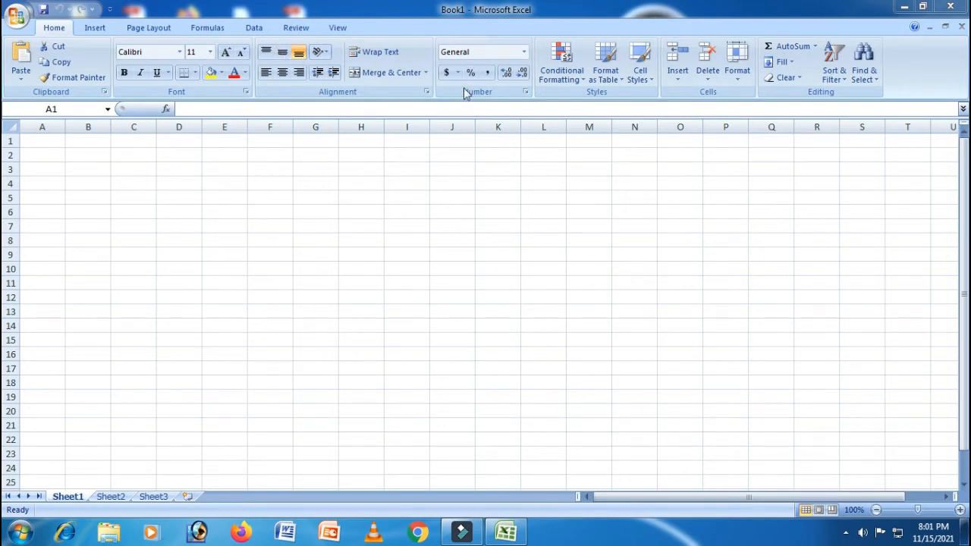
{"action": "mouse_move", "coordinate": [694, 191]}
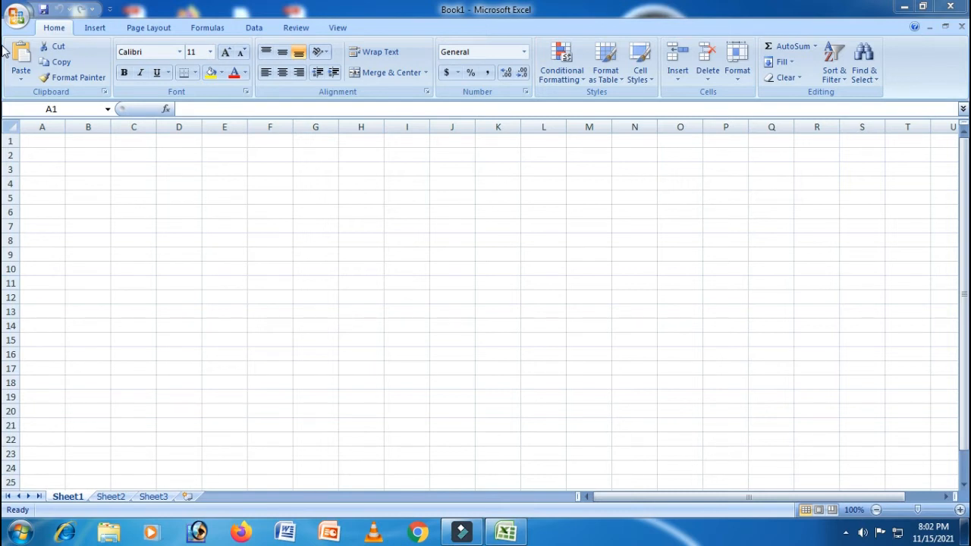
{"action": "mouse_move", "coordinate": [939, 48]}
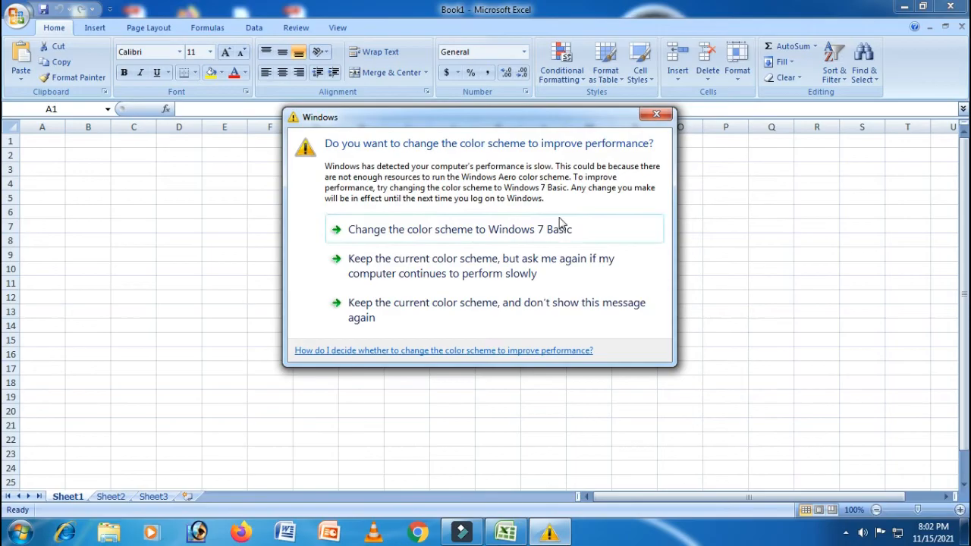
Dismiss the slow-performance prompt so the Book1 worksheet is usable again
{"action": "left_click", "coordinate": [458, 229]}
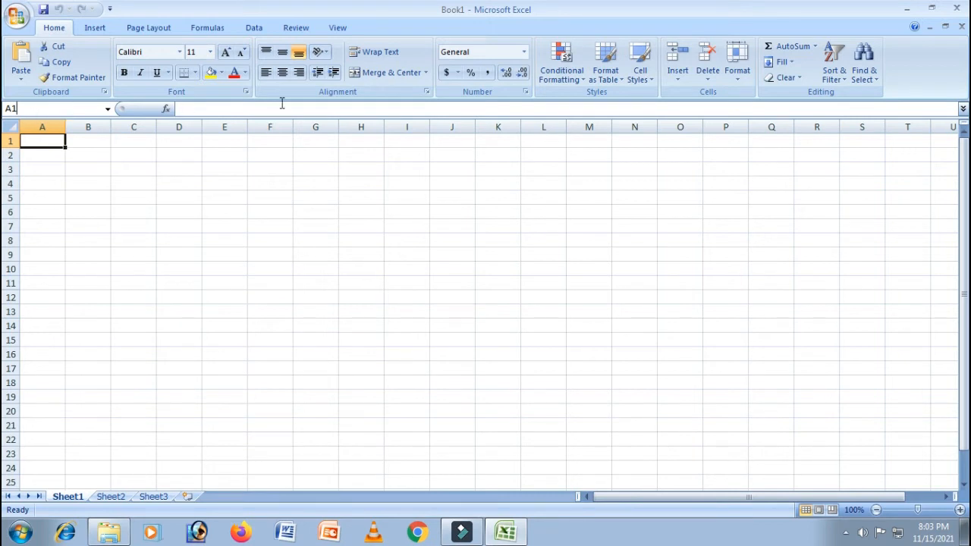
{"action": "mouse_move", "coordinate": [227, 103]}
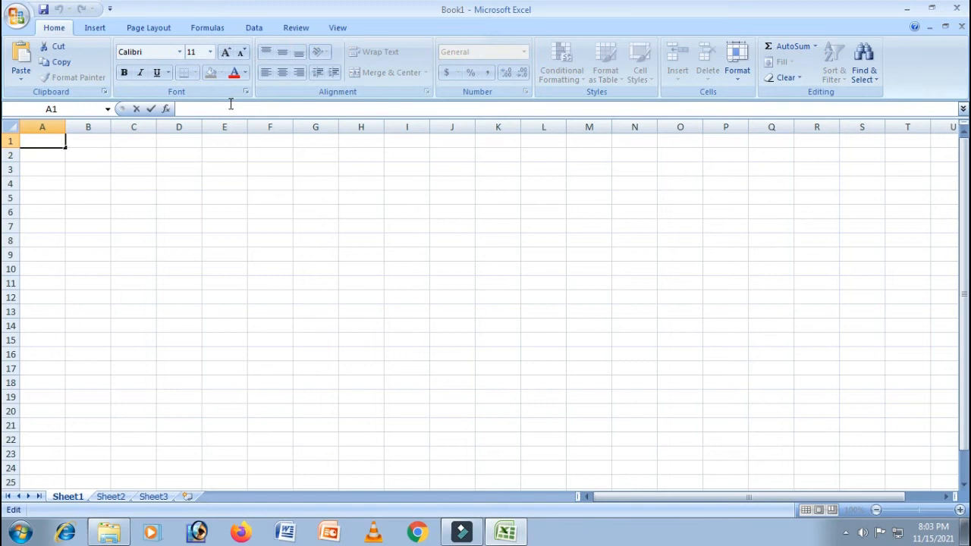
{"action": "mouse_move", "coordinate": [231, 103]}
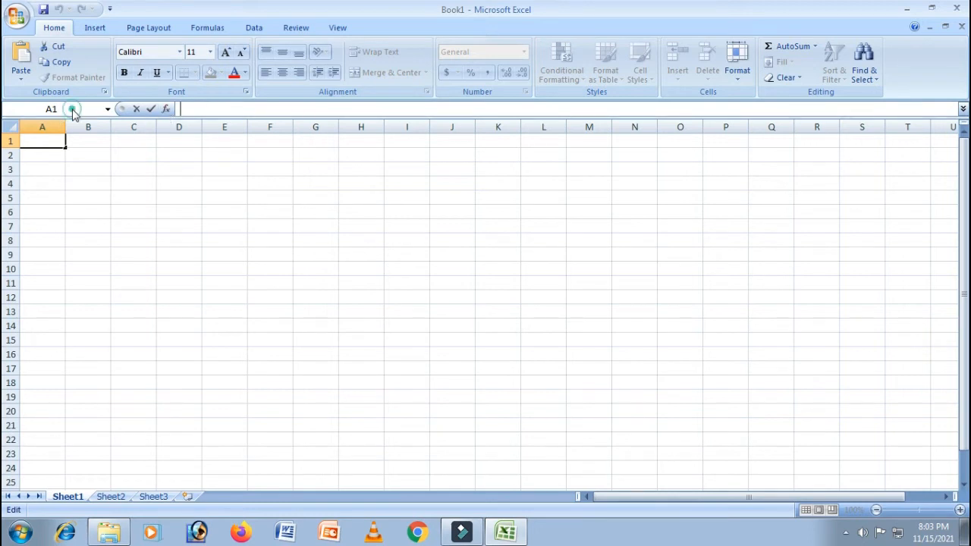
{"action": "mouse_move", "coordinate": [73, 109]}
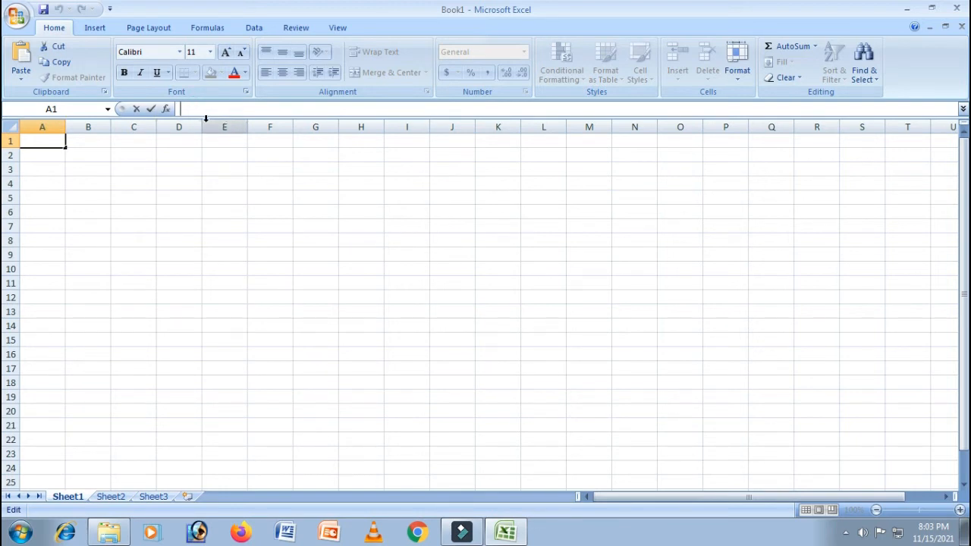
{"action": "mouse_move", "coordinate": [202, 127]}
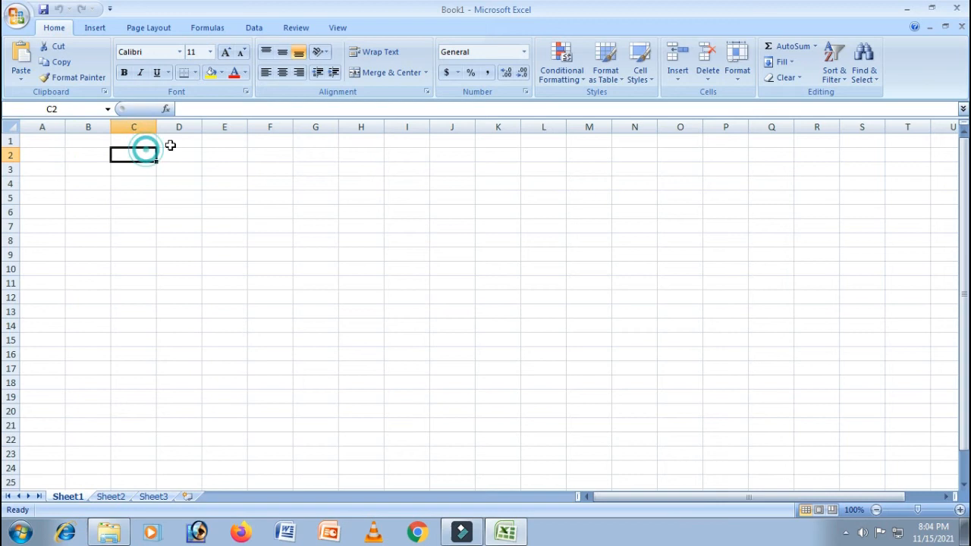
{"action": "left_click", "coordinate": [270, 155]}
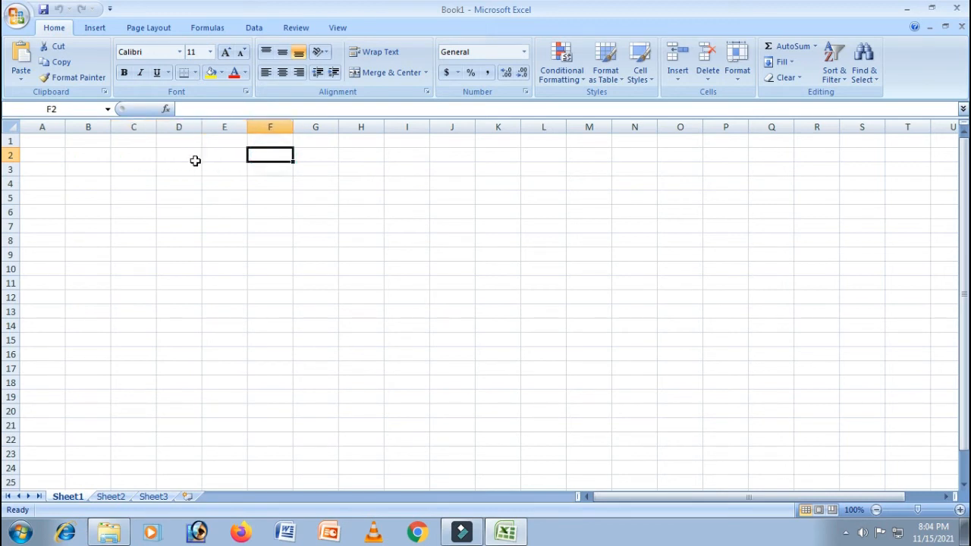
{"action": "left_click", "coordinate": [179, 169]}
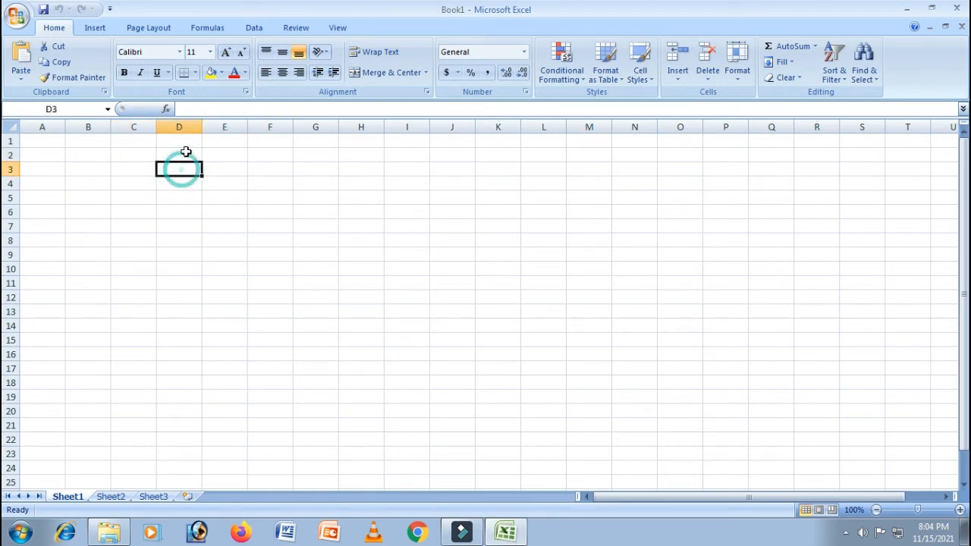
{"action": "left_click", "coordinate": [316, 198]}
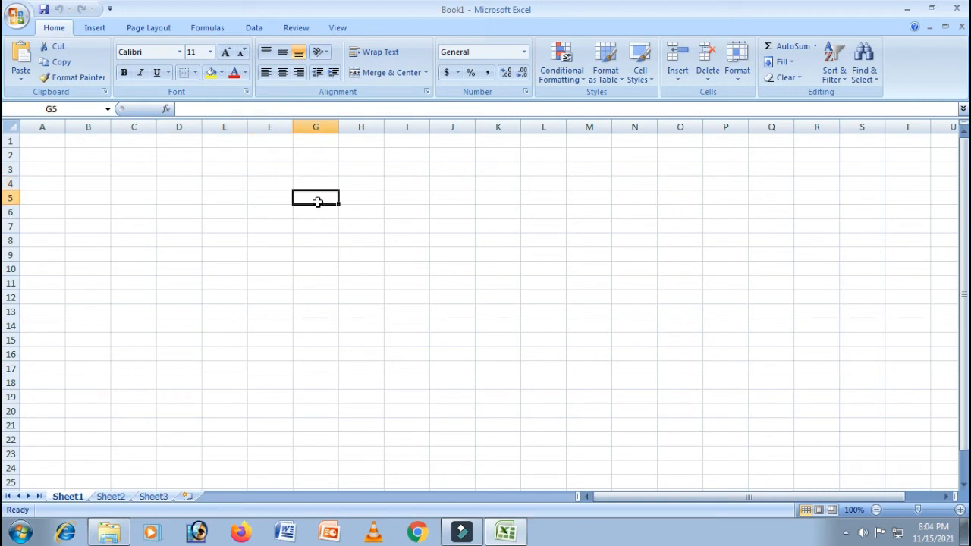
{"action": "left_click", "coordinate": [270, 182]}
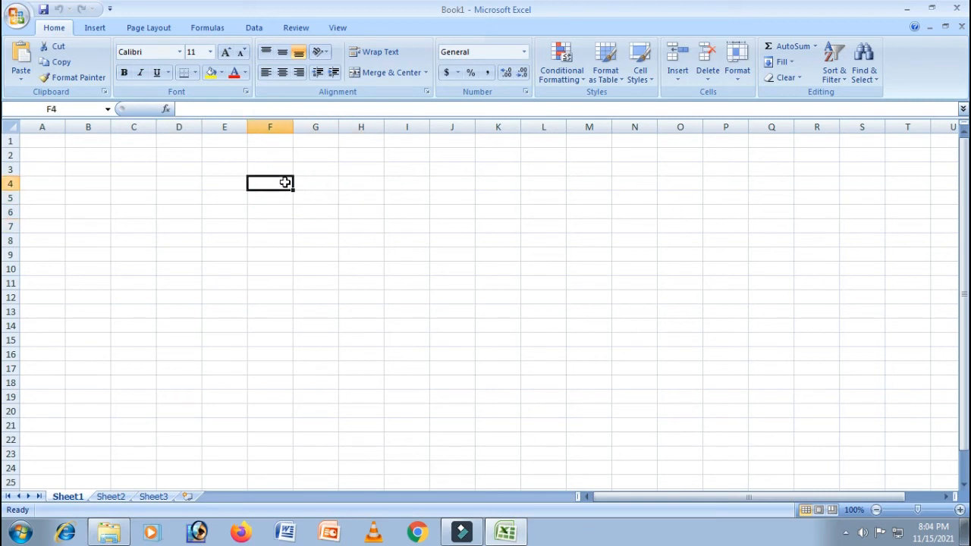
{"action": "mouse_move", "coordinate": [324, 200]}
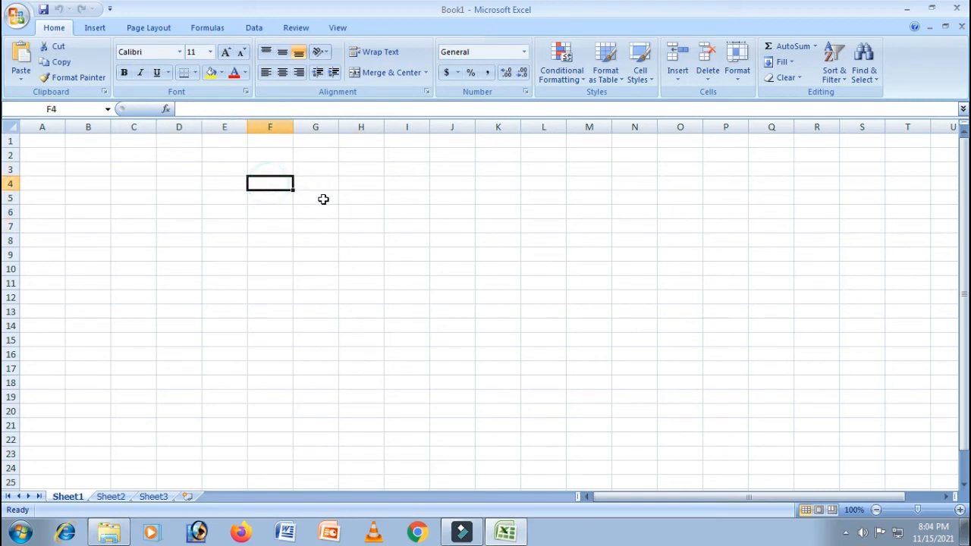
{"action": "left_click", "coordinate": [361, 212]}
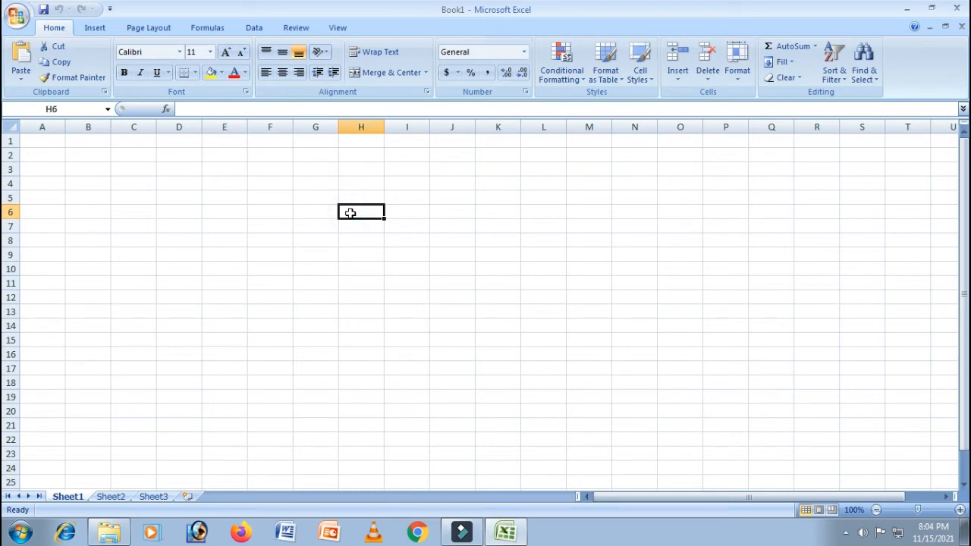
{"action": "mouse_move", "coordinate": [314, 195]}
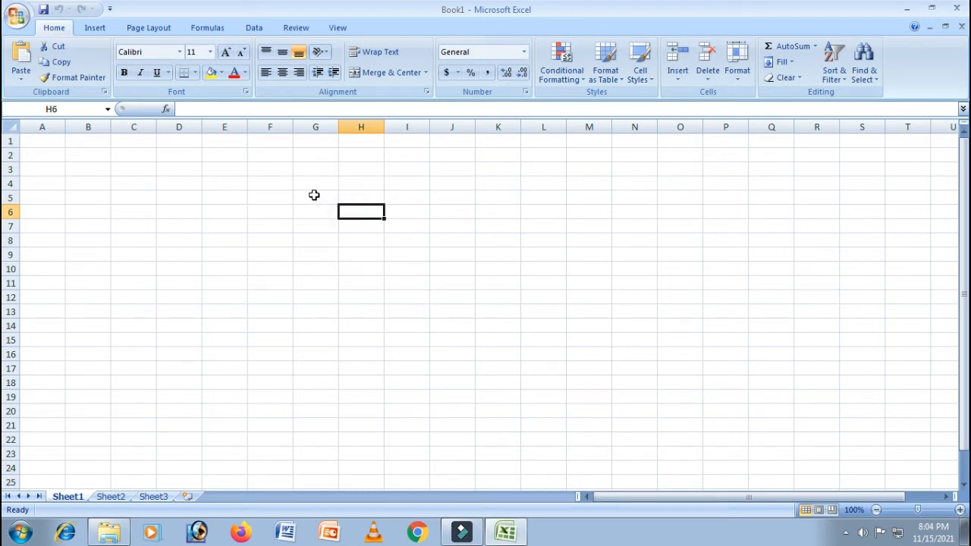
{"action": "mouse_move", "coordinate": [315, 191]}
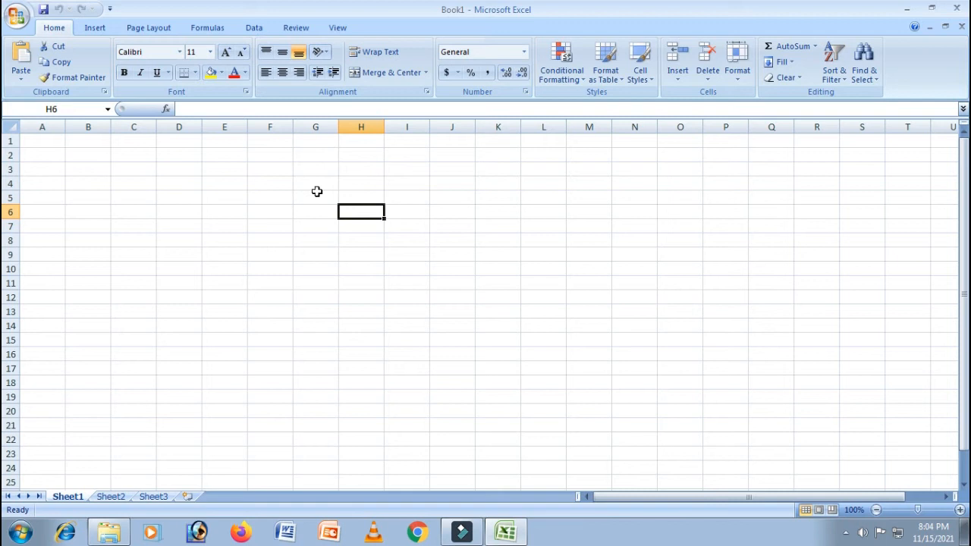
{"action": "left_click", "coordinate": [497, 255]}
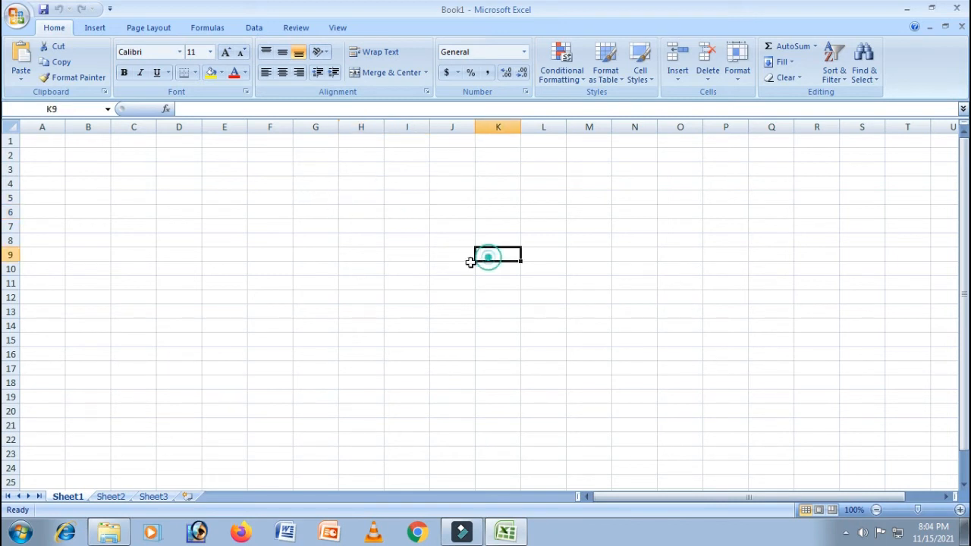
{"action": "left_click", "coordinate": [543, 225]}
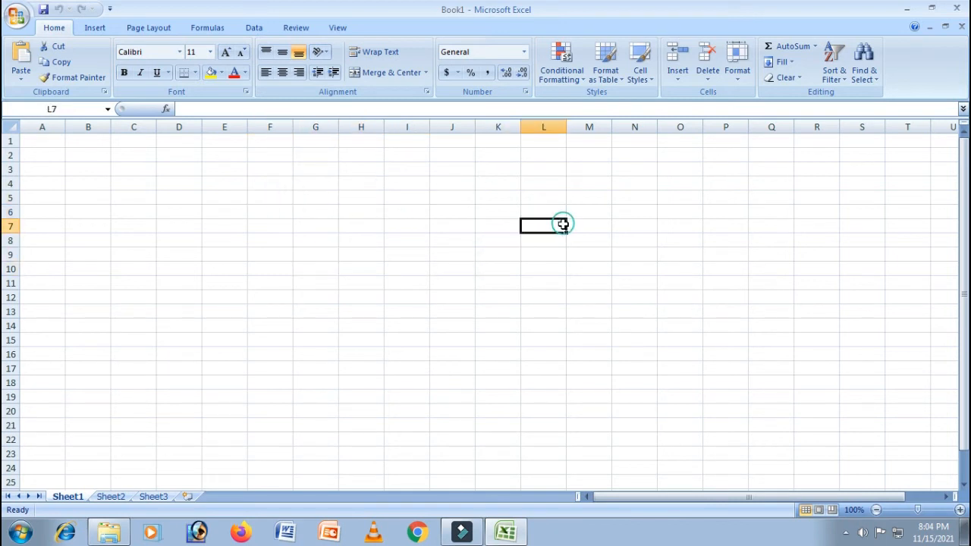
{"action": "left_click", "coordinate": [316, 155]}
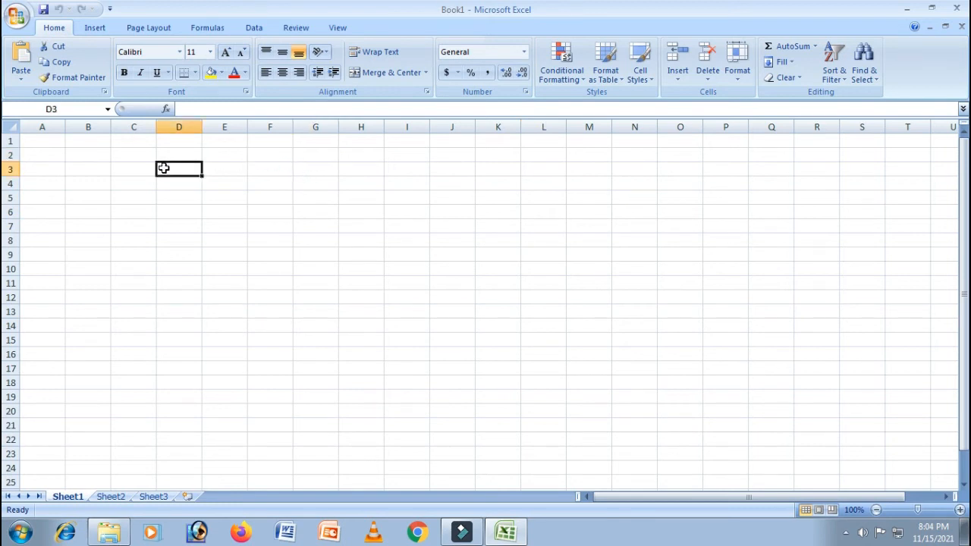
{"action": "mouse_move", "coordinate": [206, 194]}
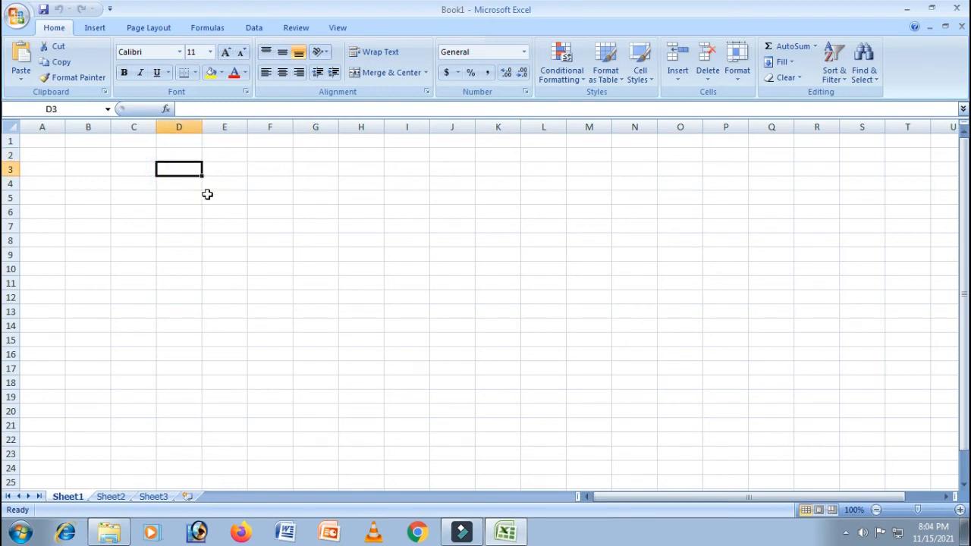
{"action": "mouse_move", "coordinate": [130, 312]}
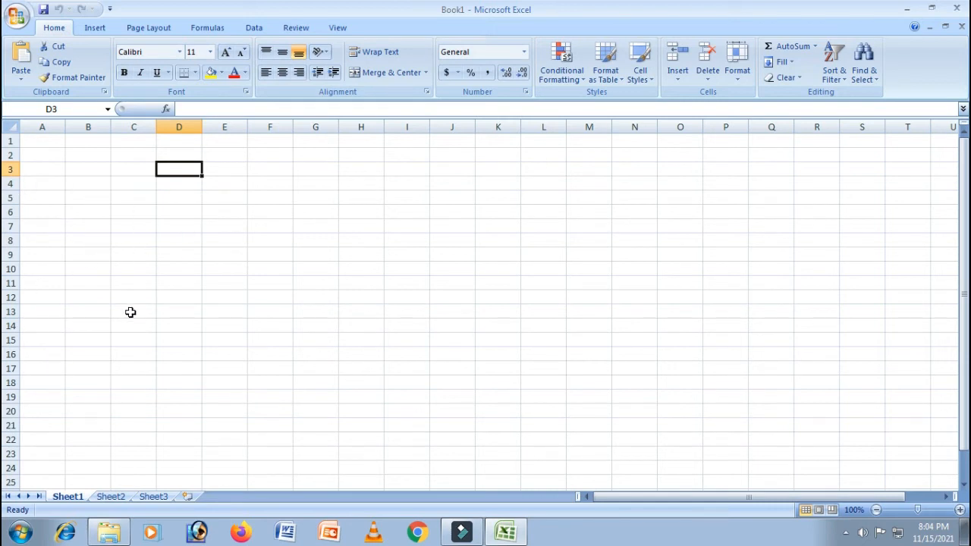
{"action": "mouse_move", "coordinate": [167, 264]}
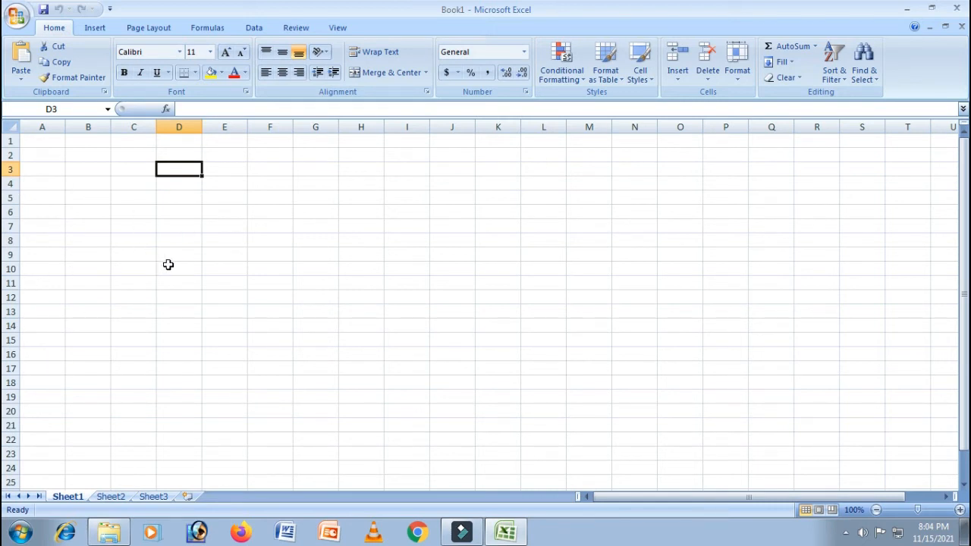
{"action": "left_click", "coordinate": [270, 255]}
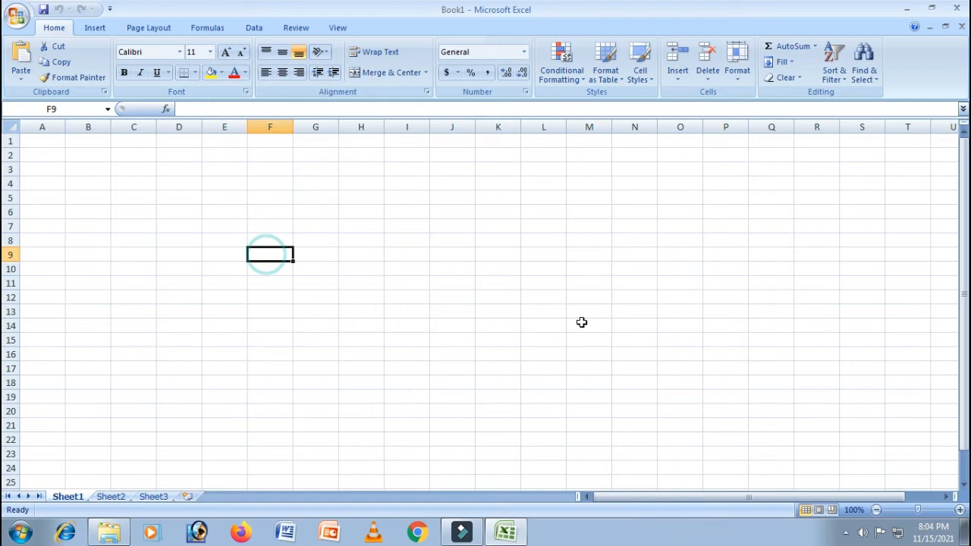
{"action": "left_click", "coordinate": [316, 311]}
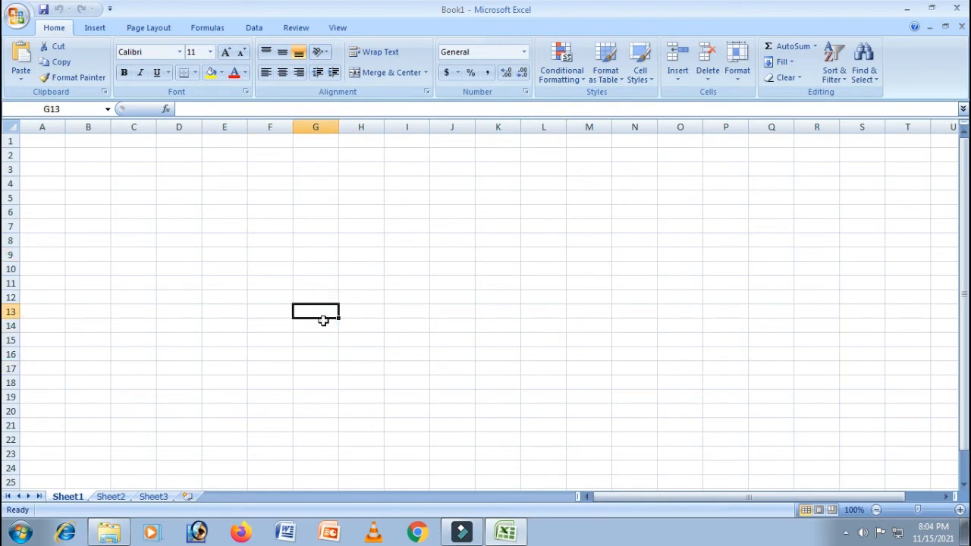
{"action": "mouse_move", "coordinate": [288, 317]}
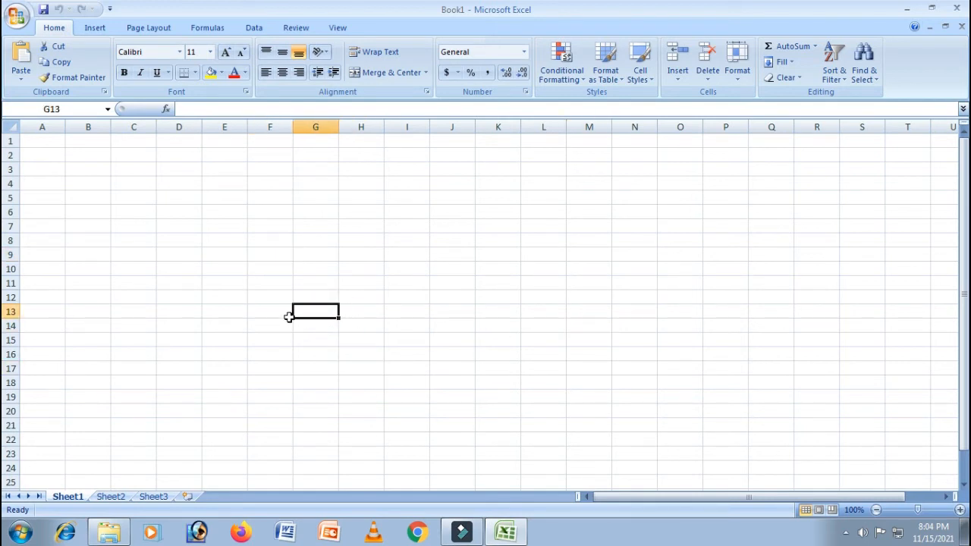
{"action": "mouse_move", "coordinate": [379, 280]}
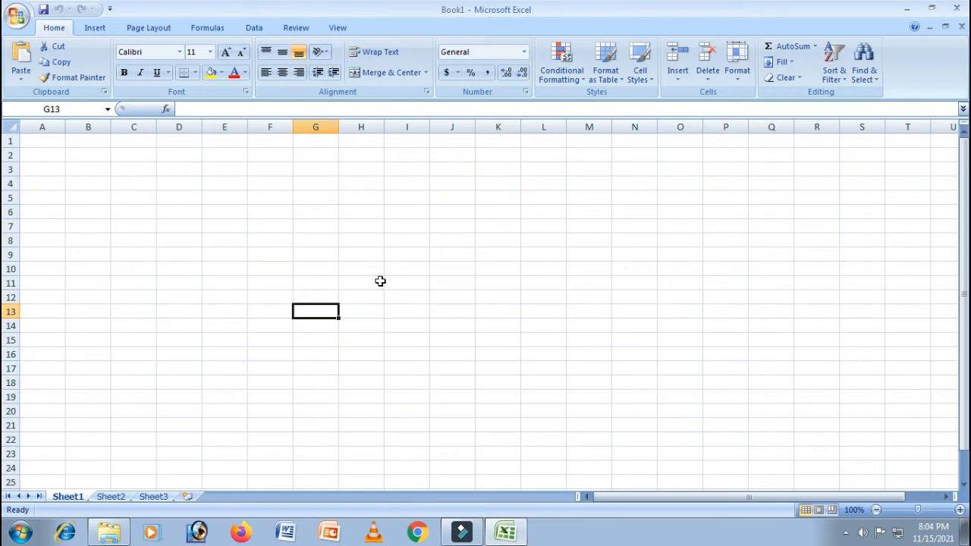
{"action": "mouse_move", "coordinate": [367, 264]}
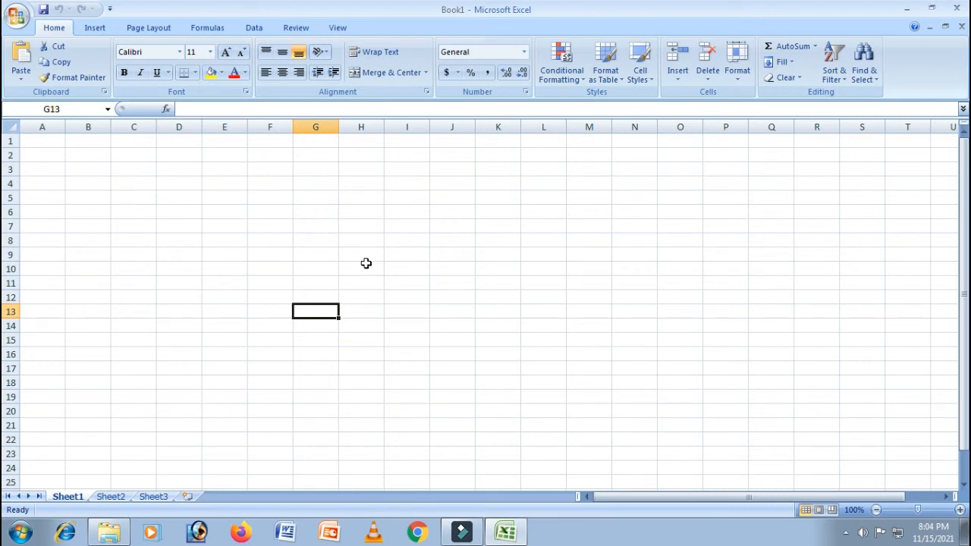
{"action": "left_click", "coordinate": [179, 170]}
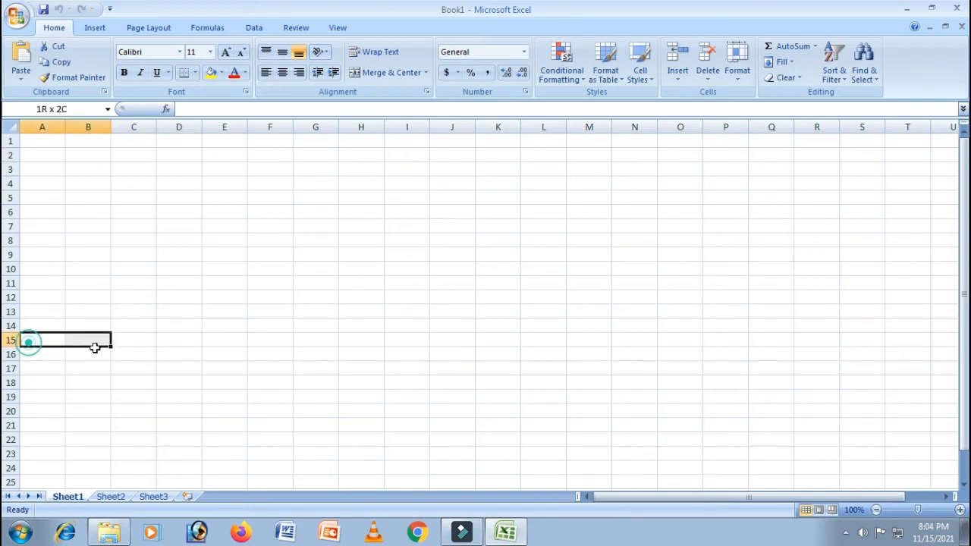
{"action": "left_click_drag", "start_coordinate": [27, 340], "coordinate": [948, 340]}
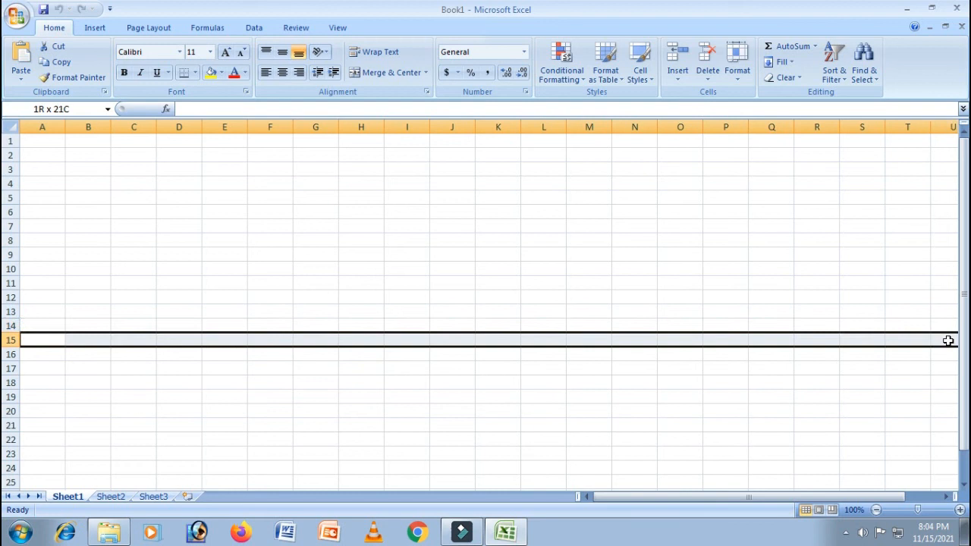
{"action": "left_click_drag", "start_coordinate": [42, 340], "coordinate": [588, 382]}
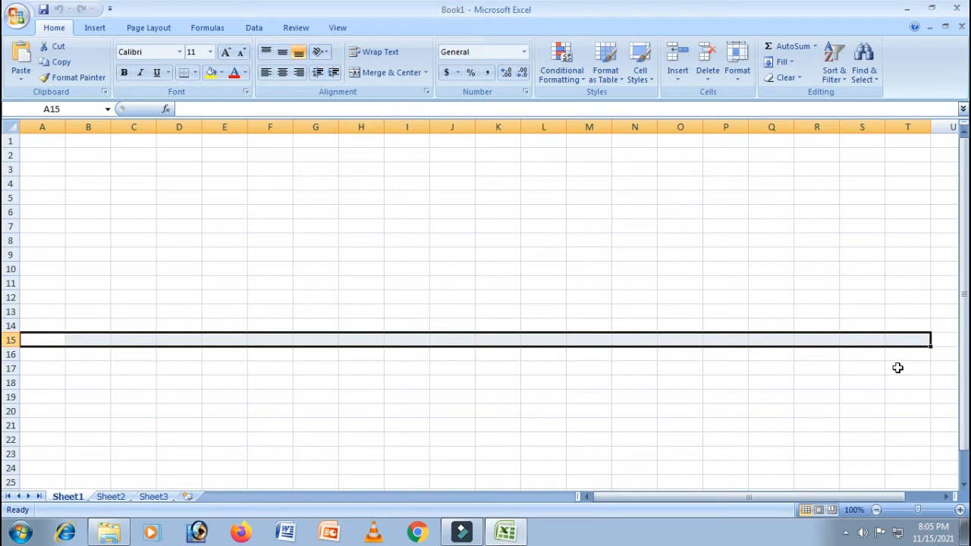
{"action": "left_click", "coordinate": [862, 396]}
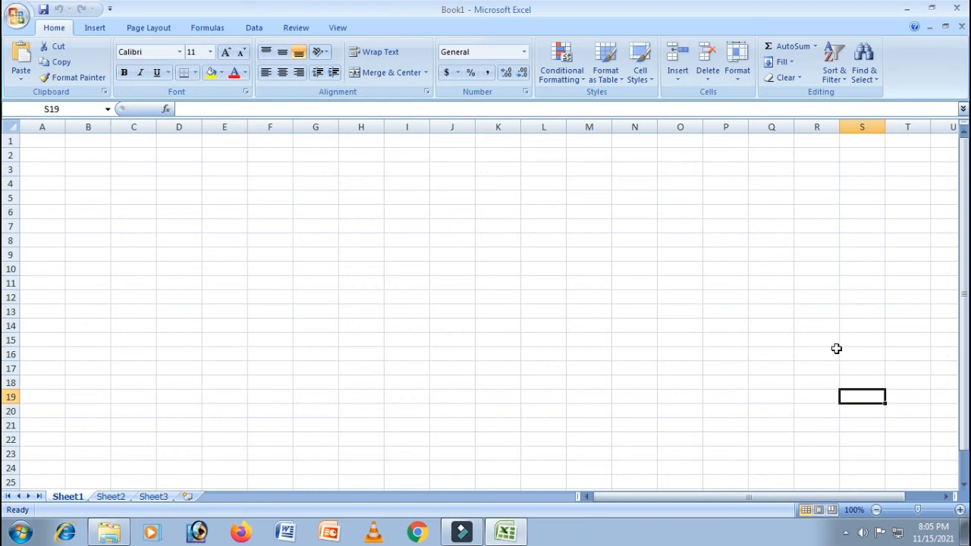
{"action": "mouse_move", "coordinate": [808, 337]}
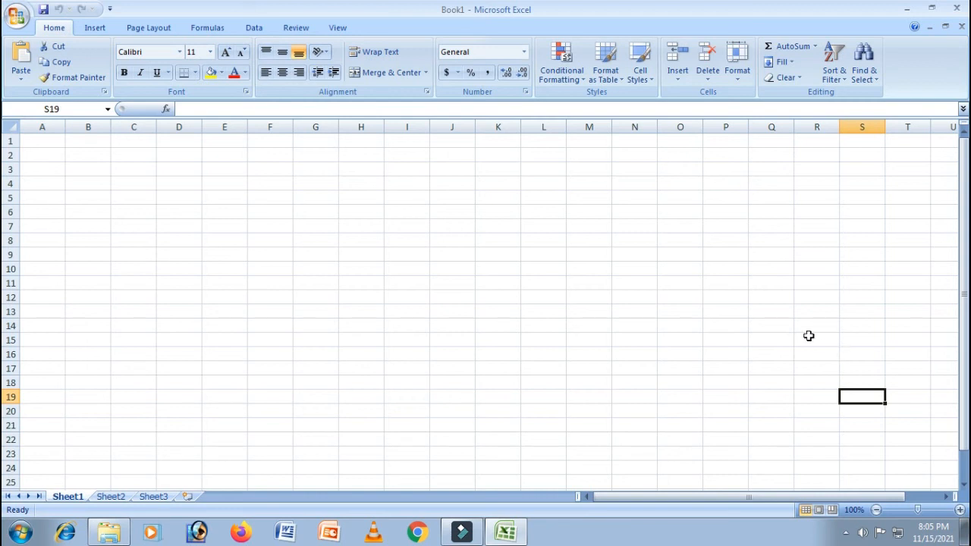
{"action": "mouse_move", "coordinate": [123, 384]}
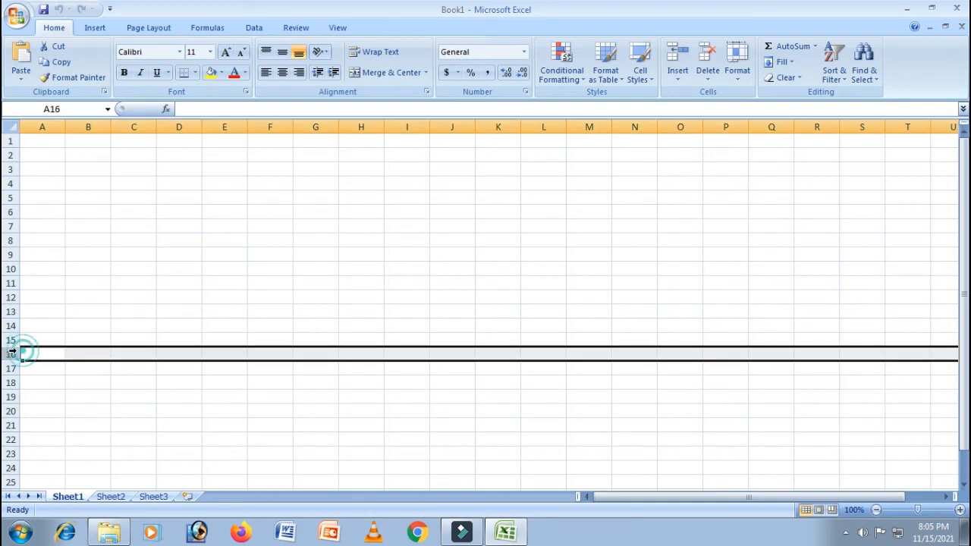
{"action": "left_click", "coordinate": [42, 324]}
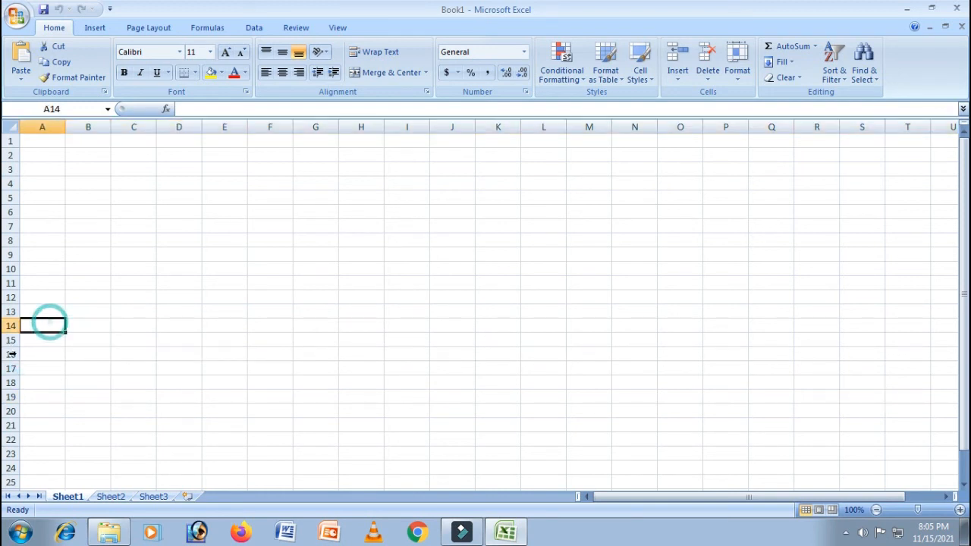
{"action": "mouse_move", "coordinate": [195, 261]}
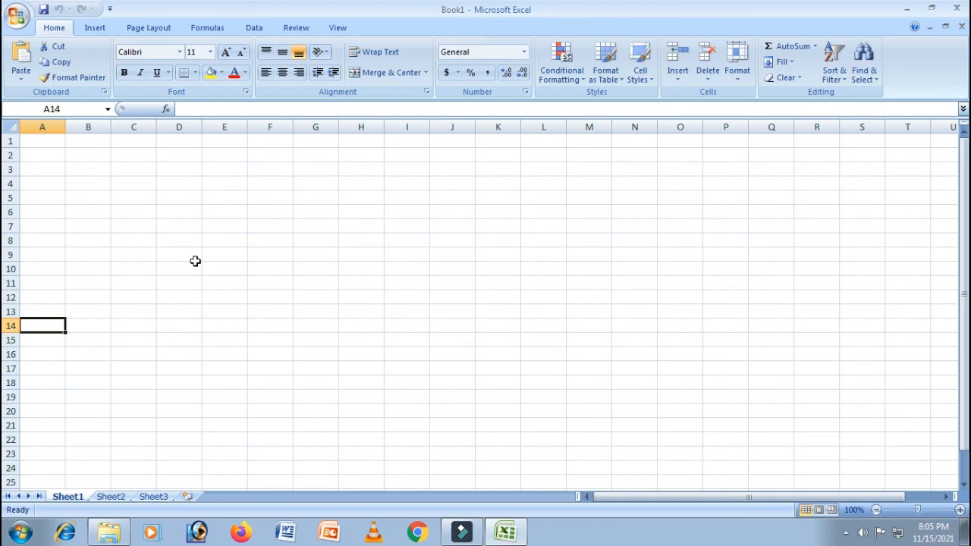
{"action": "mouse_move", "coordinate": [387, 106]}
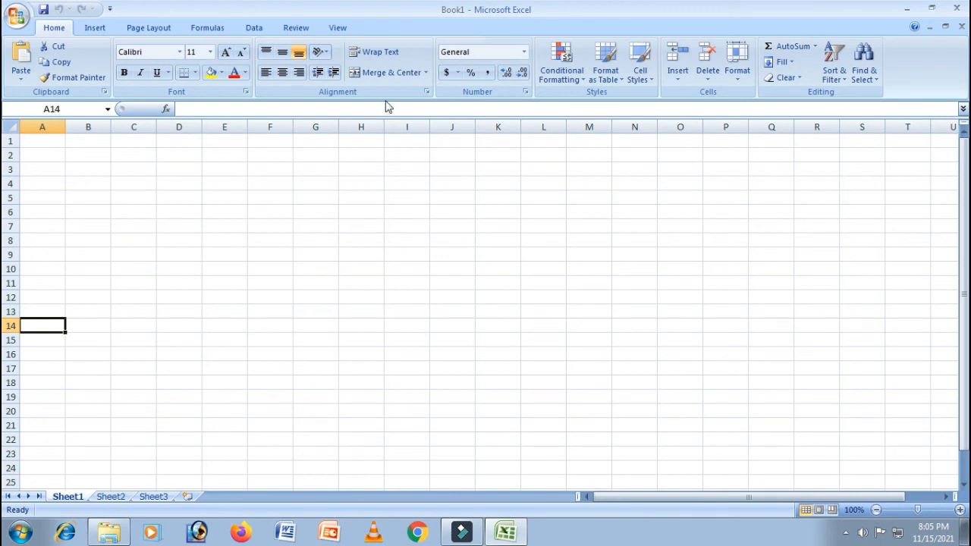
{"action": "left_click", "coordinate": [452, 128]}
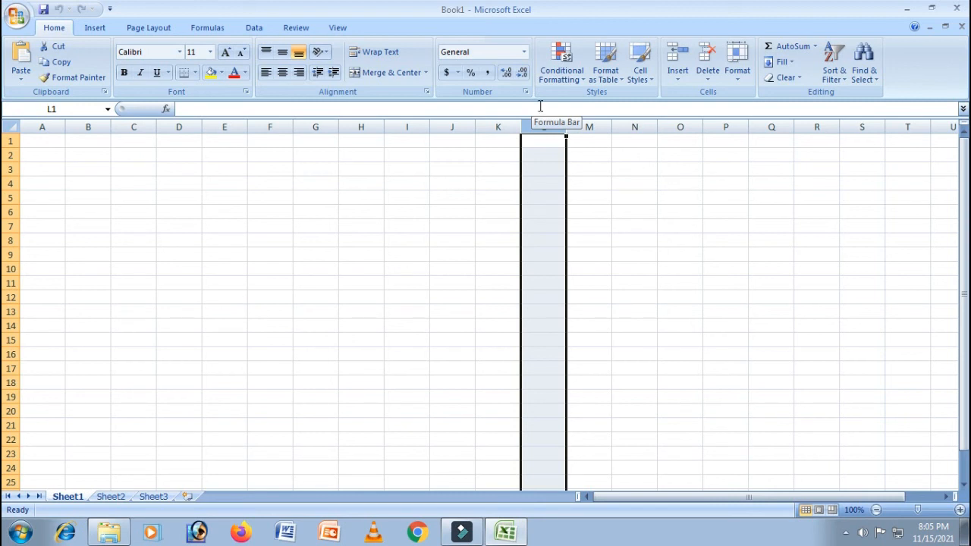
{"action": "left_click", "coordinate": [588, 127]}
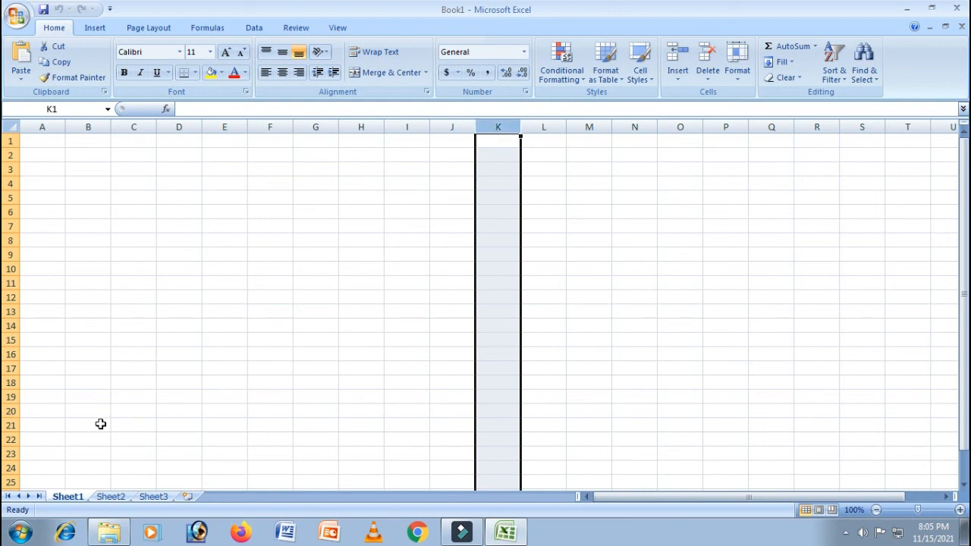
{"action": "left_click", "coordinate": [589, 354]}
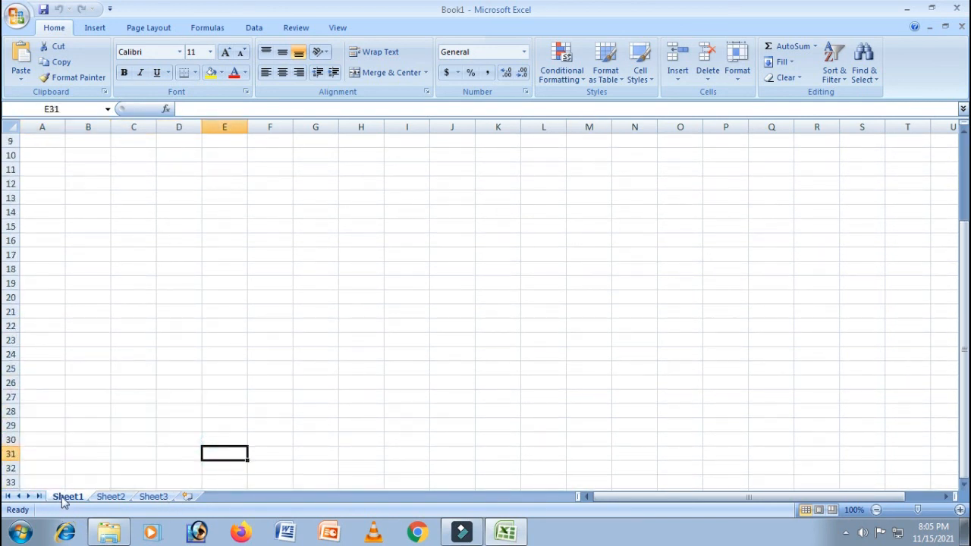
{"action": "left_click", "coordinate": [153, 496]}
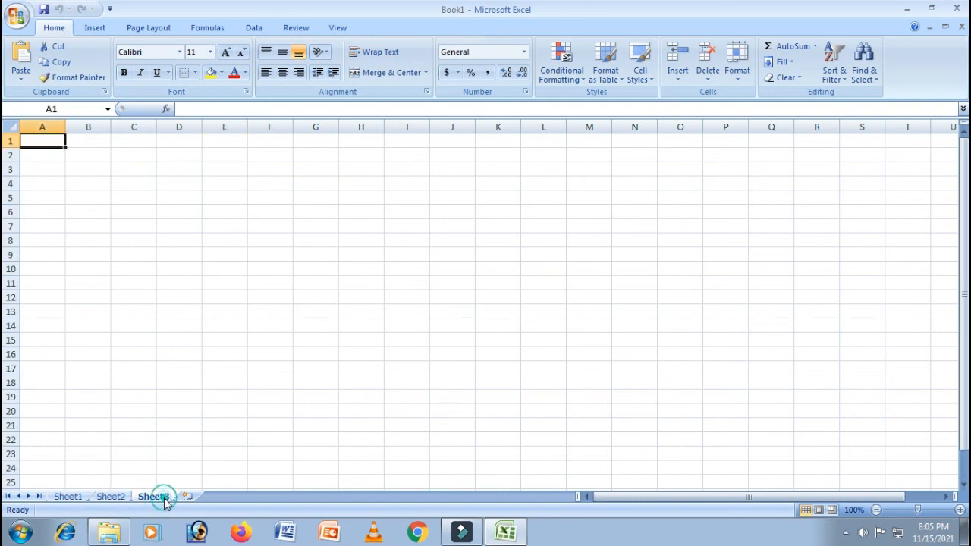
{"action": "left_click", "coordinate": [155, 496]}
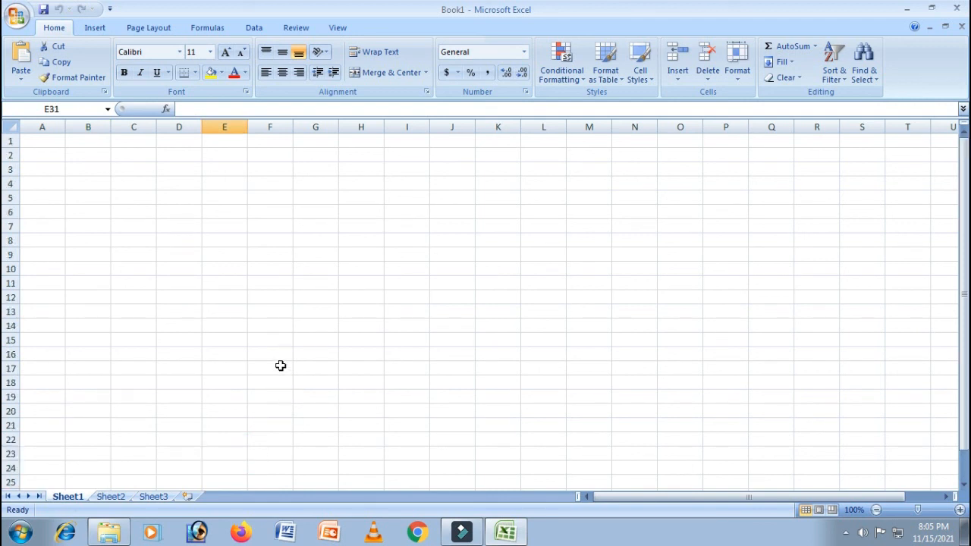
{"action": "mouse_move", "coordinate": [268, 353]}
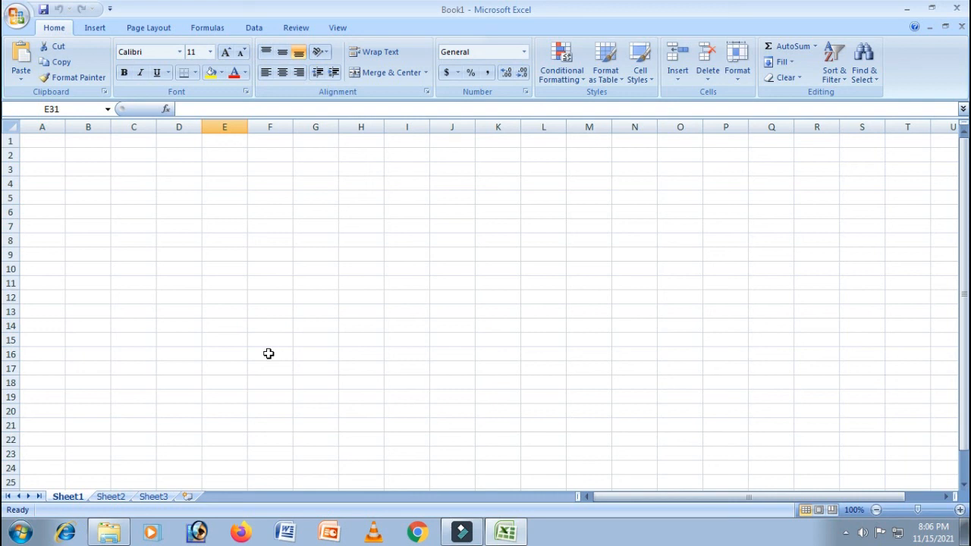
{"action": "mouse_move", "coordinate": [267, 351]}
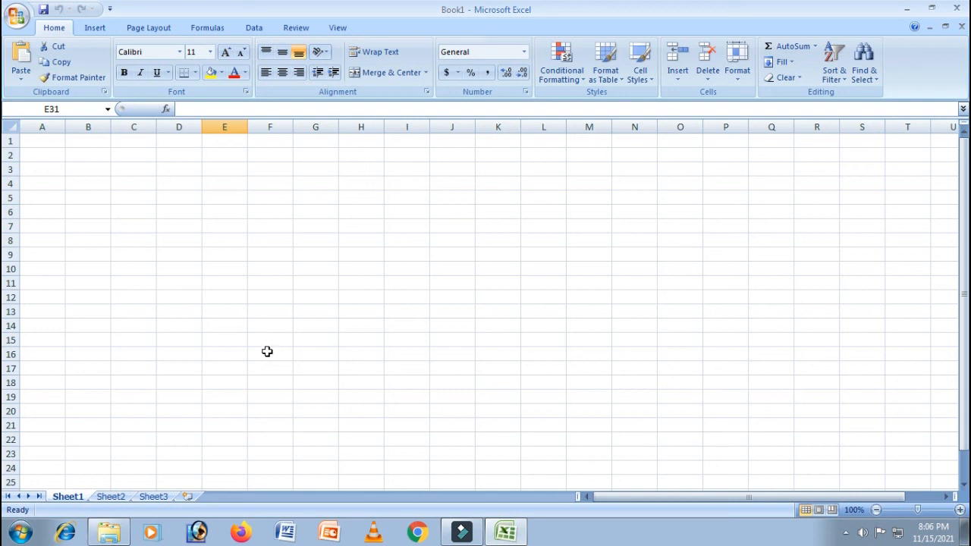
{"action": "mouse_move", "coordinate": [94, 514]}
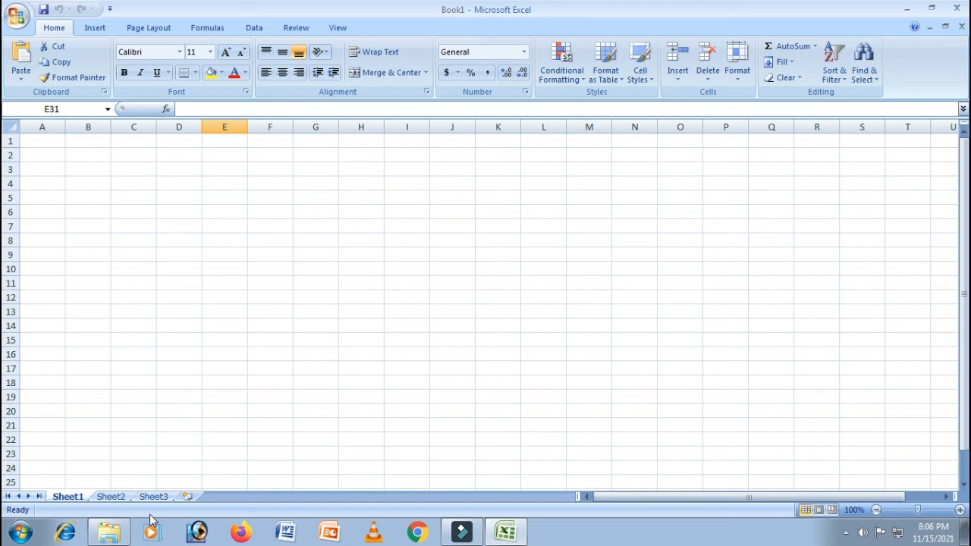
{"action": "left_click", "coordinate": [153, 496]}
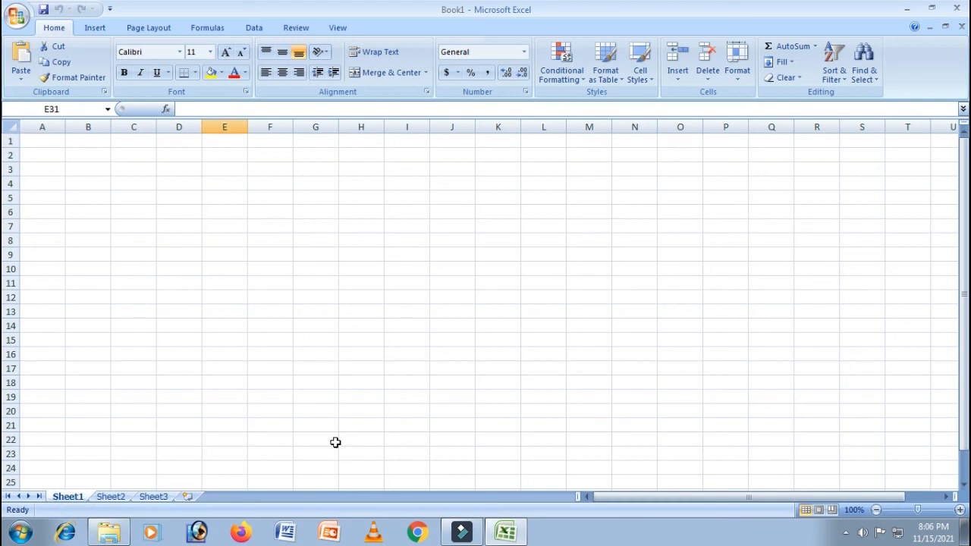
{"action": "mouse_move", "coordinate": [303, 431]}
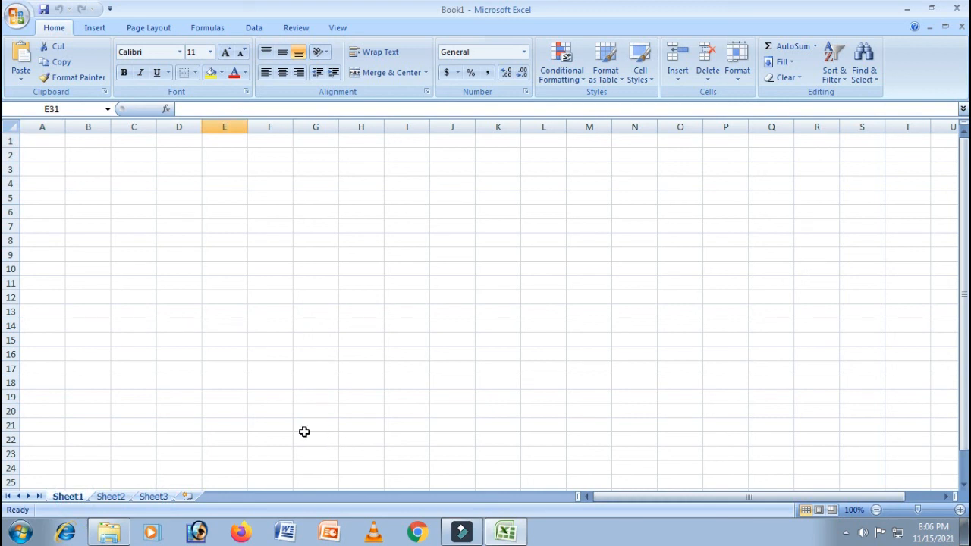
{"action": "mouse_move", "coordinate": [467, 486]}
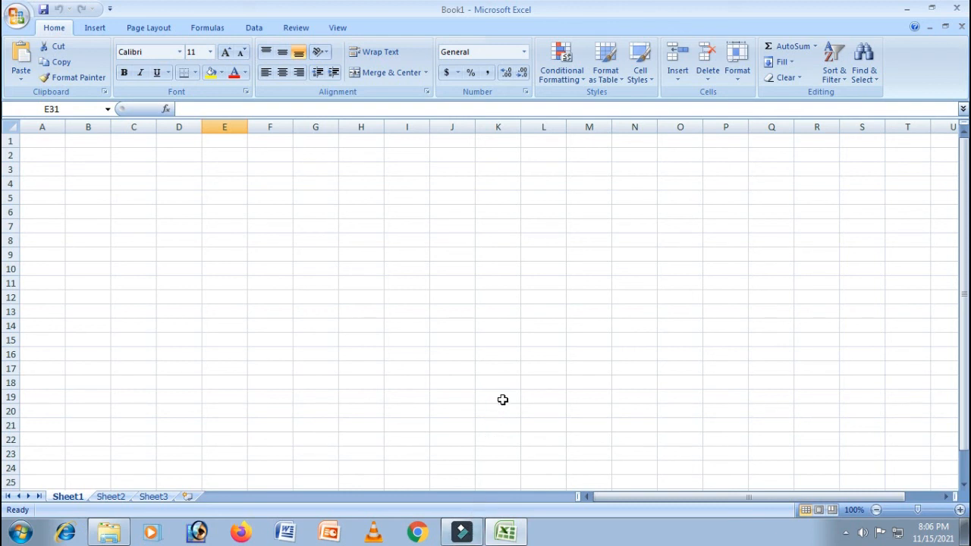
{"action": "mouse_move", "coordinate": [502, 396]}
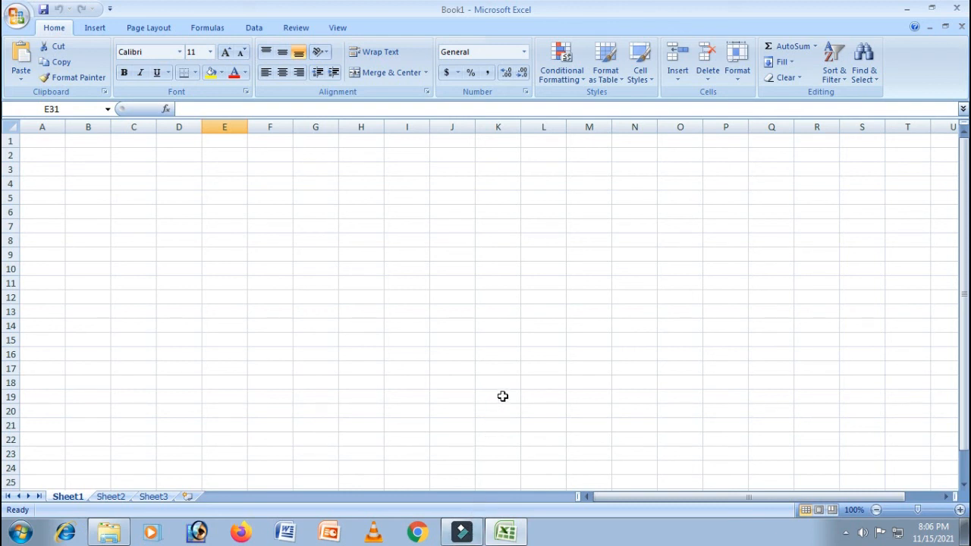